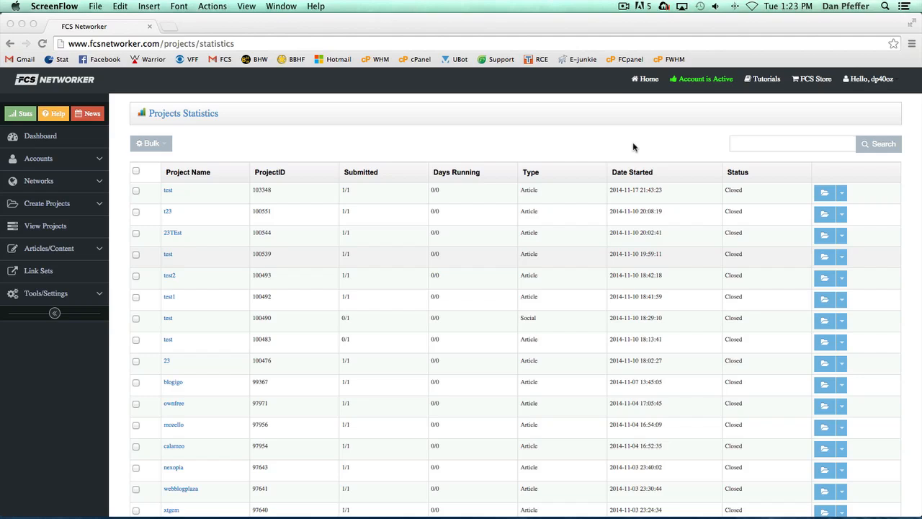
mouse_move(147, 117)
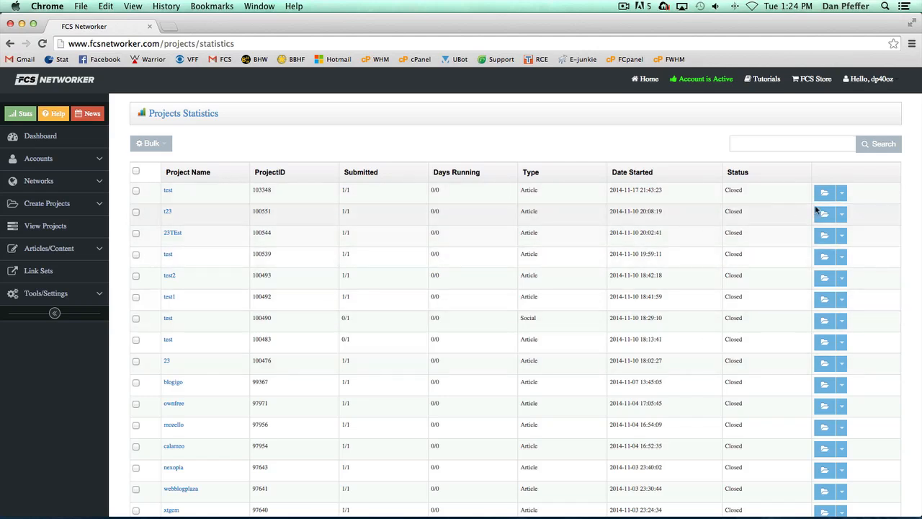
Request a Blog Project quick tier for test project 103348.
left_click(841, 193)
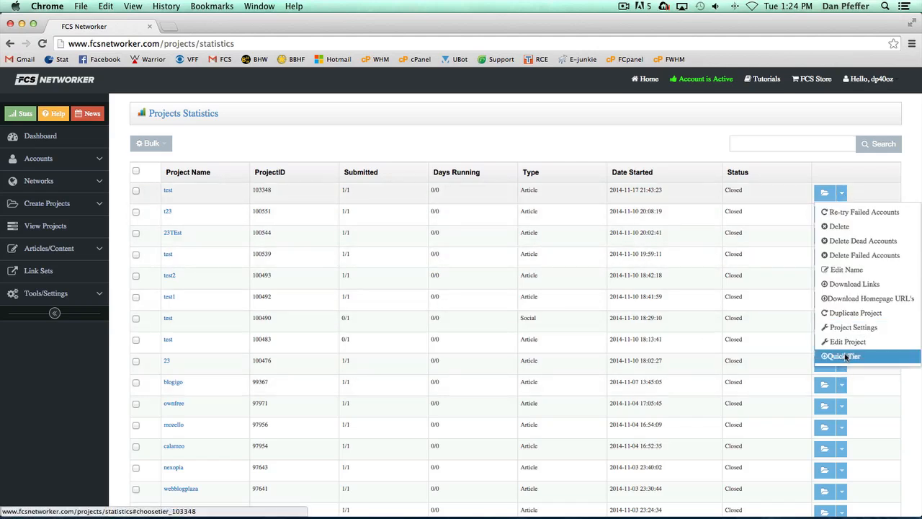
left_click(840, 356)
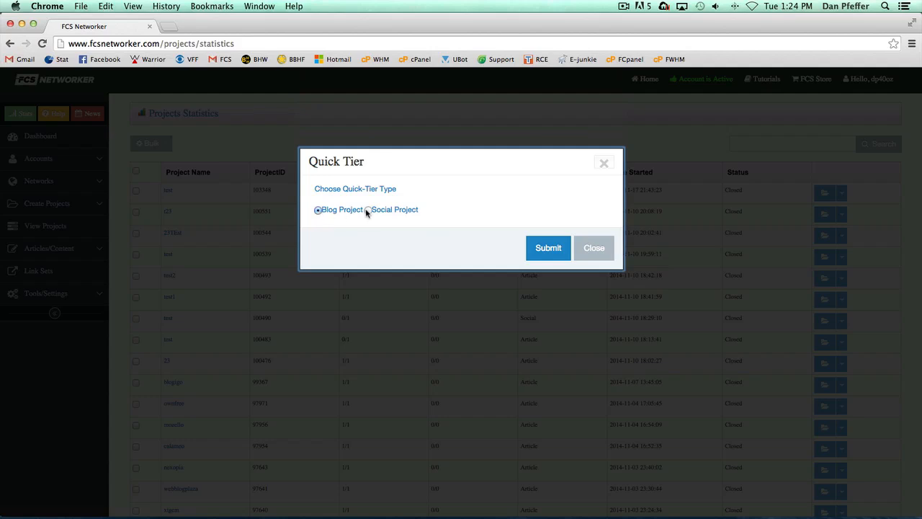
mouse_move(485, 163)
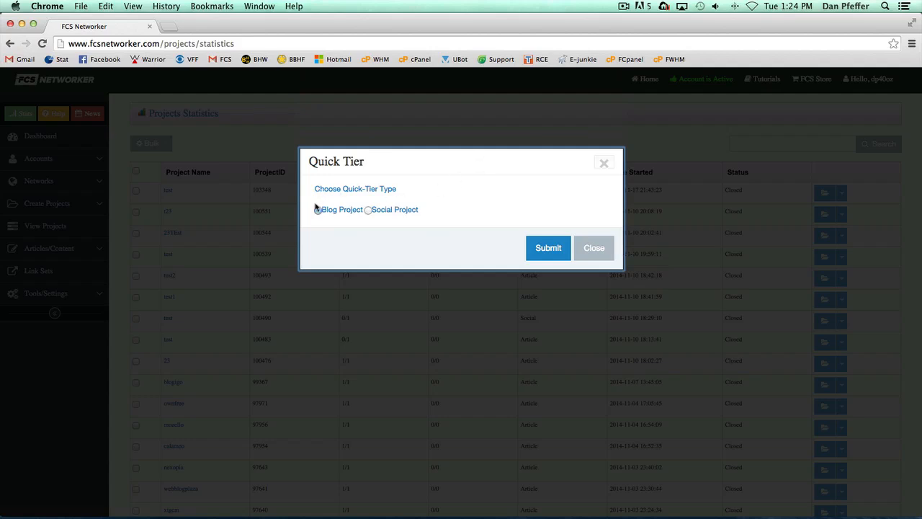
left_click(316, 210)
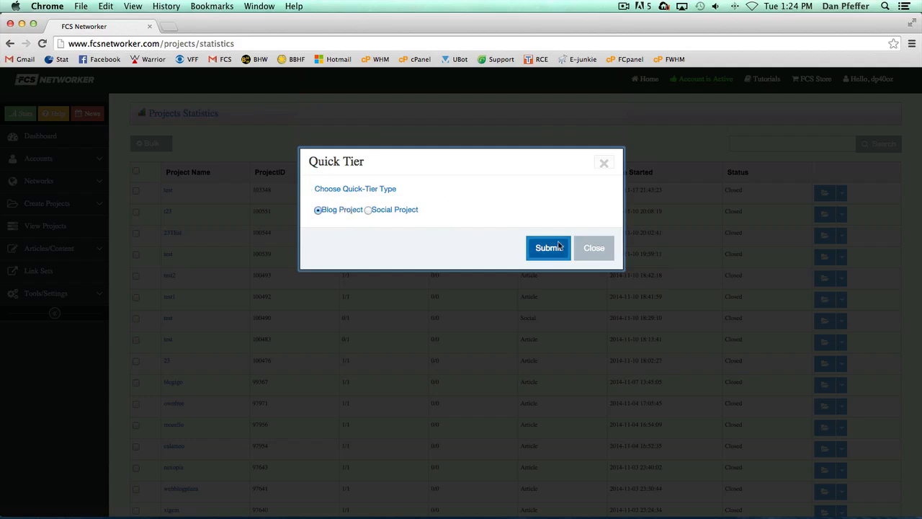
left_click(549, 247)
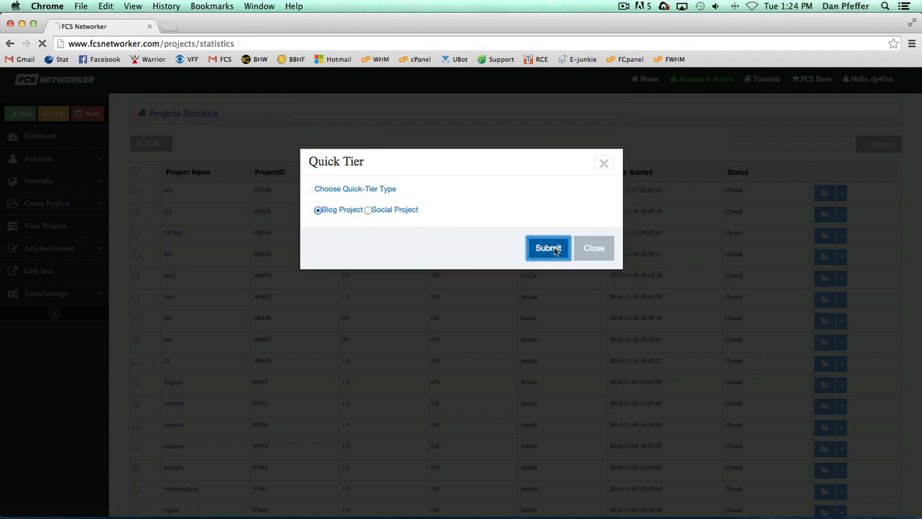
Name the quick tier project TestTier2.
left_click(547, 248)
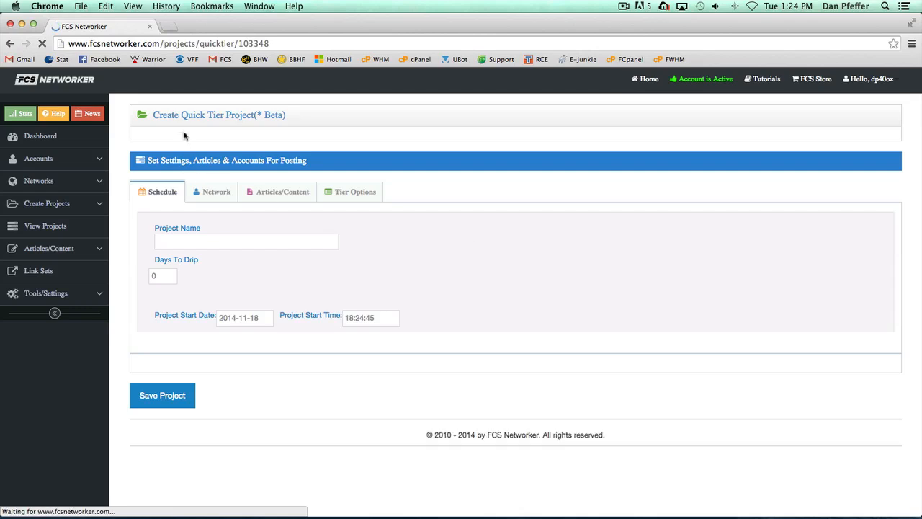
mouse_move(573, 250)
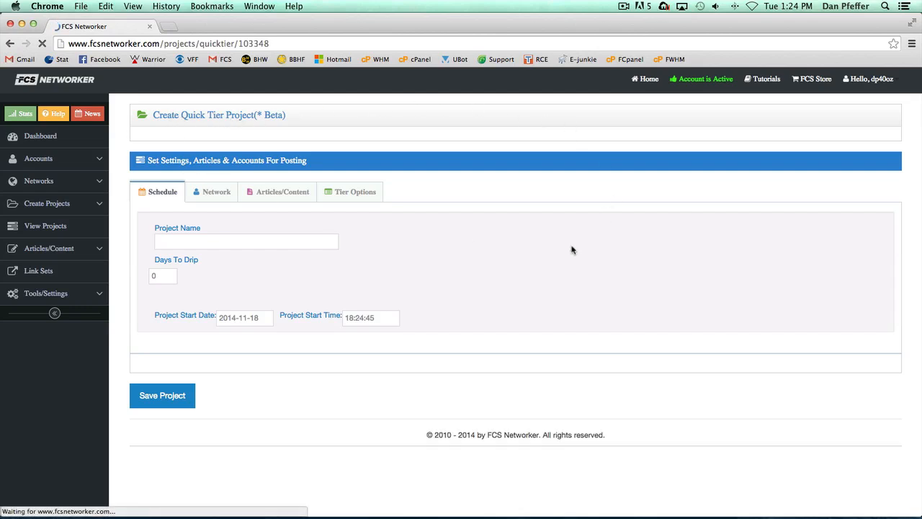
left_click(246, 241)
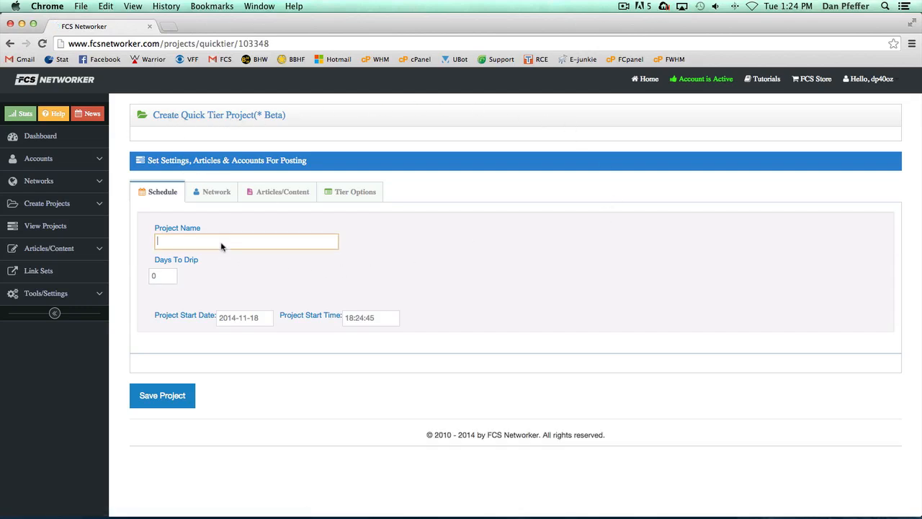
type("TestTier2")
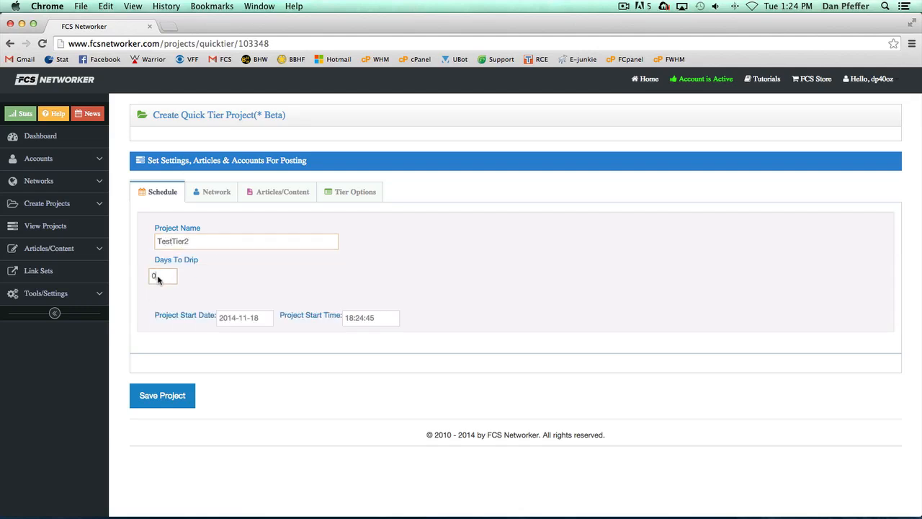
left_click(162, 276)
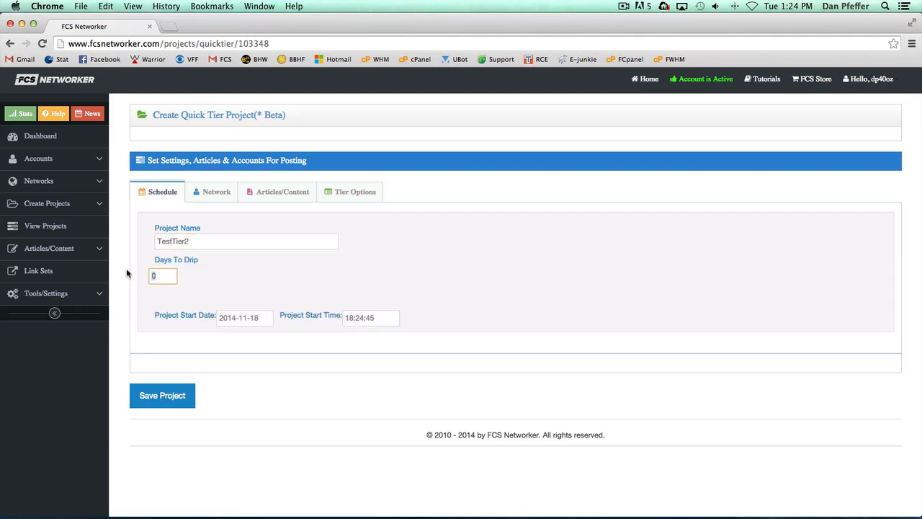
Set the tier's network to Car Insurance Sites.
left_click(215, 191)
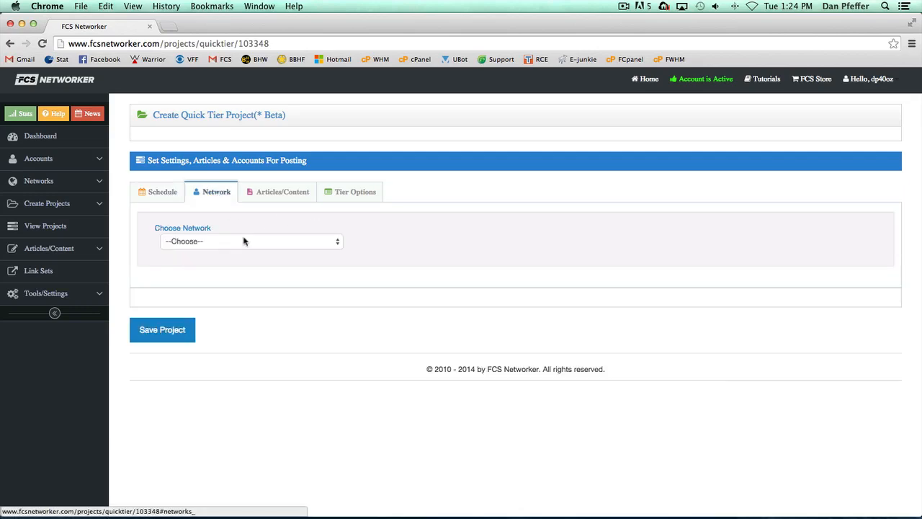
left_click(250, 240)
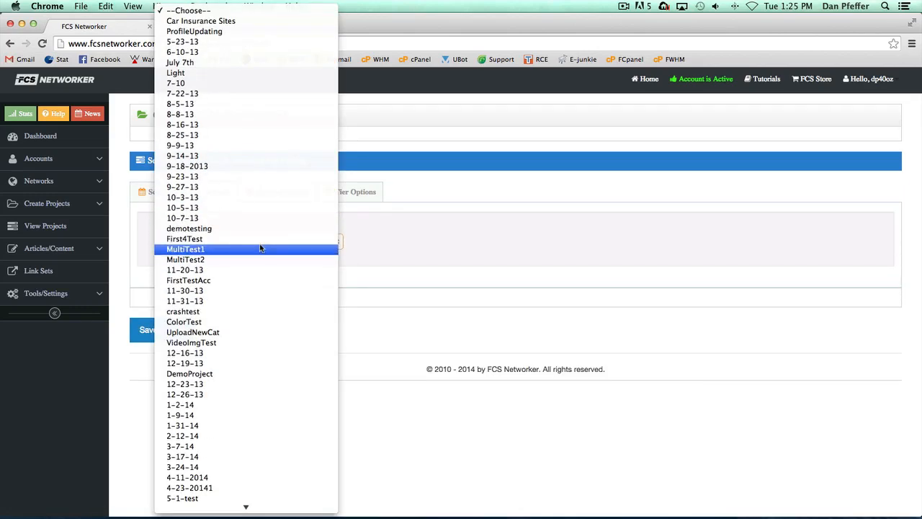
left_click(200, 20)
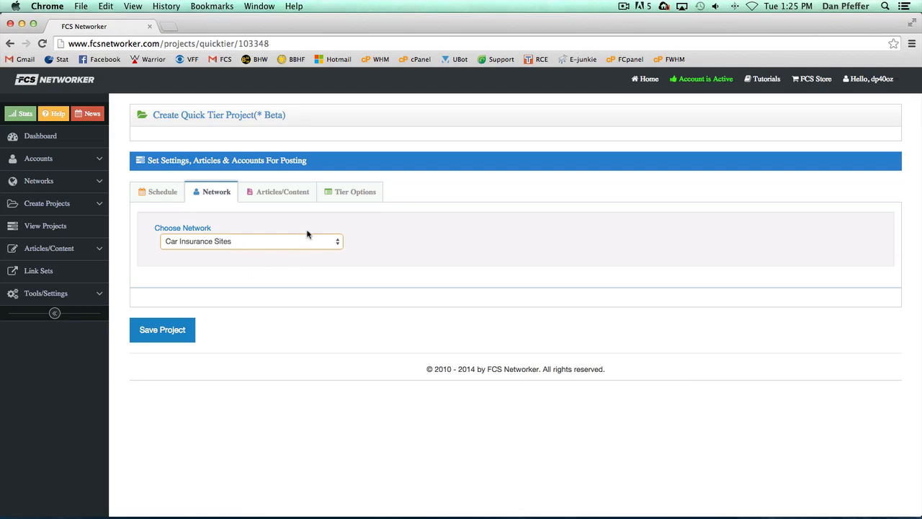
mouse_move(382, 213)
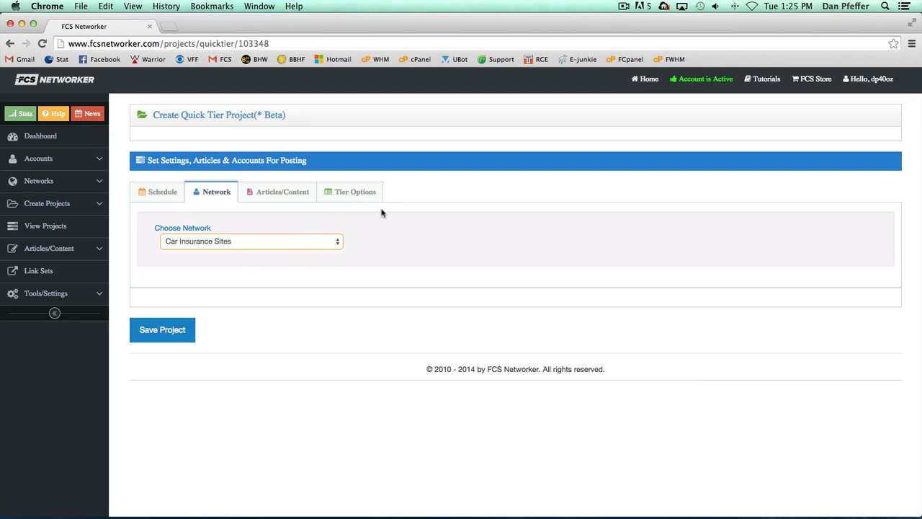
Show the Articles/Content settings with the 1 Spun Article option selected.
left_click(281, 191)
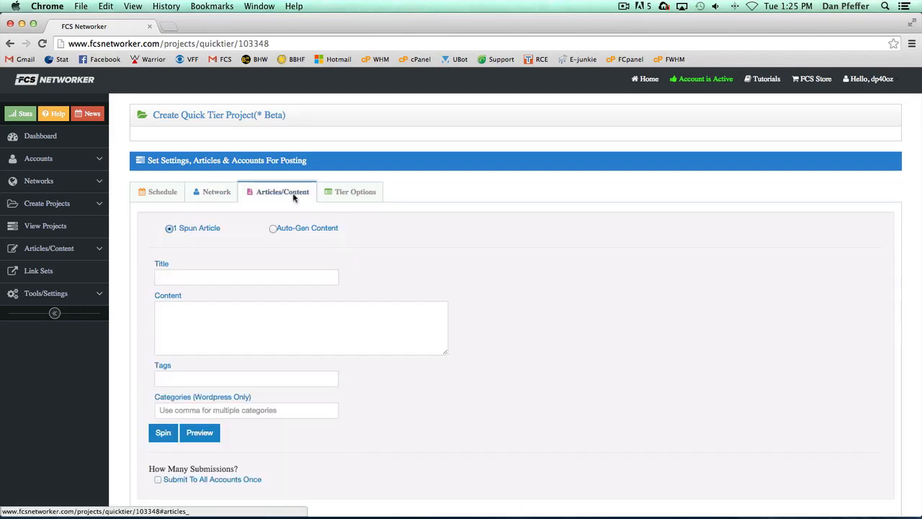
mouse_move(475, 223)
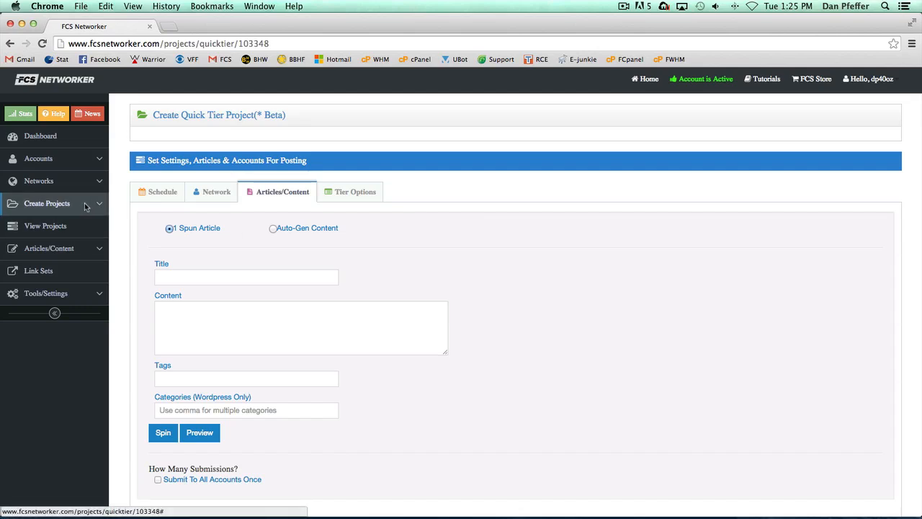
mouse_move(559, 239)
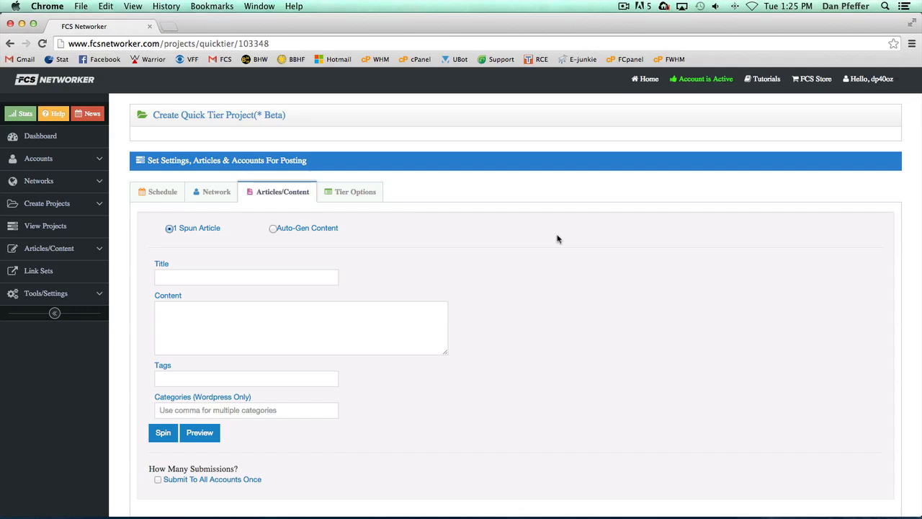
mouse_move(193, 258)
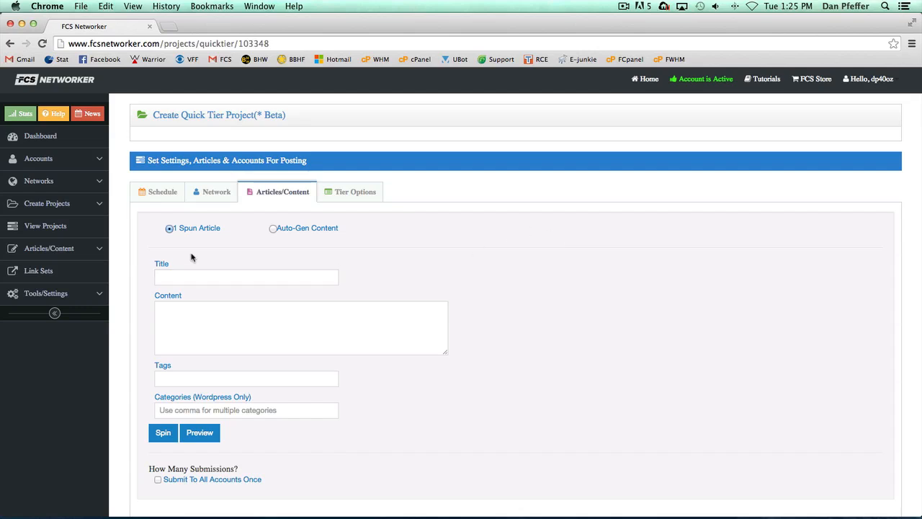
left_click(273, 228)
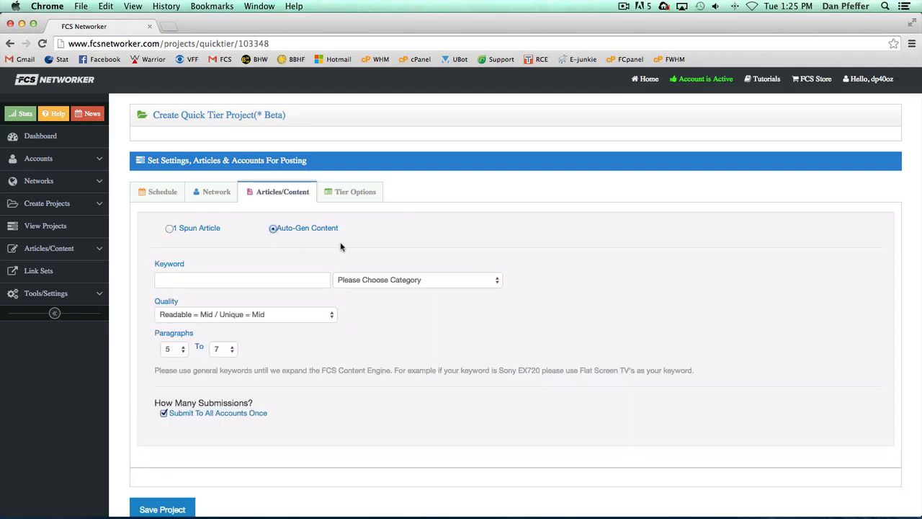
left_click(170, 228)
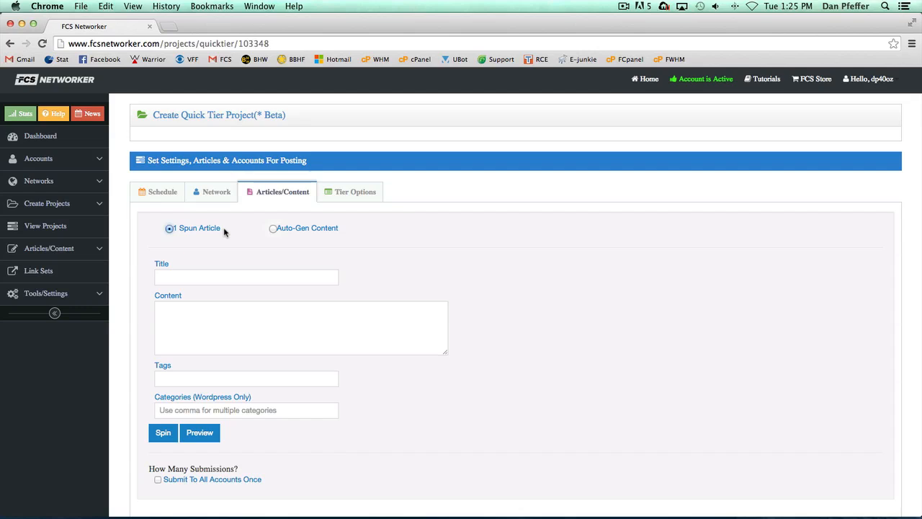
mouse_move(206, 287)
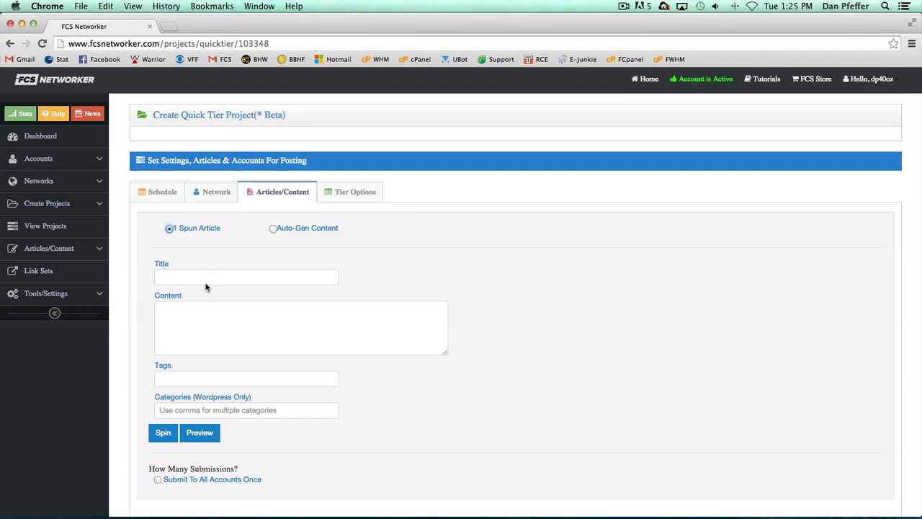
mouse_move(202, 230)
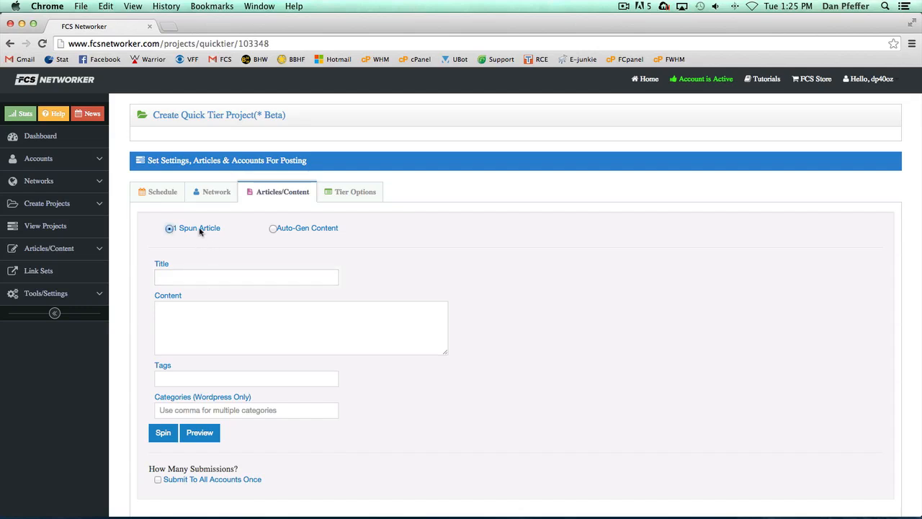
Use Auto-Gen Content with keyword 'Car Insurance' and category Cars.
left_click(273, 228)
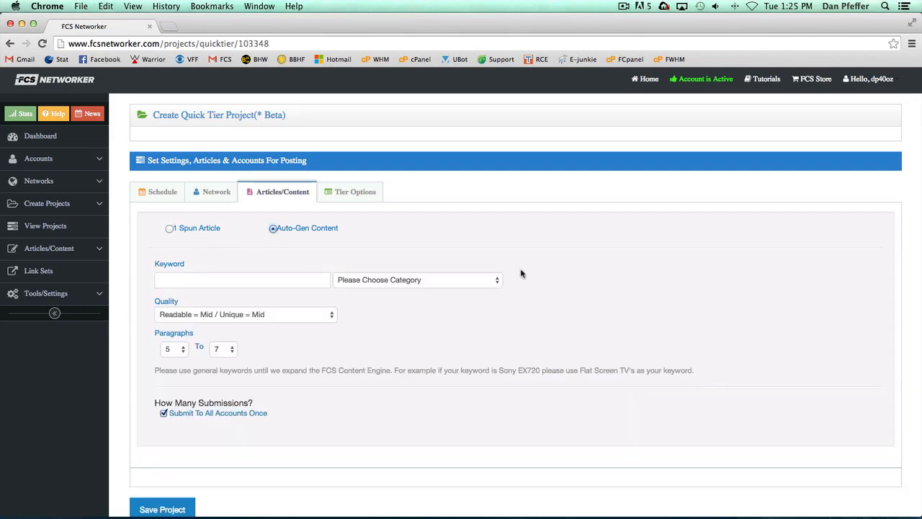
type("C")
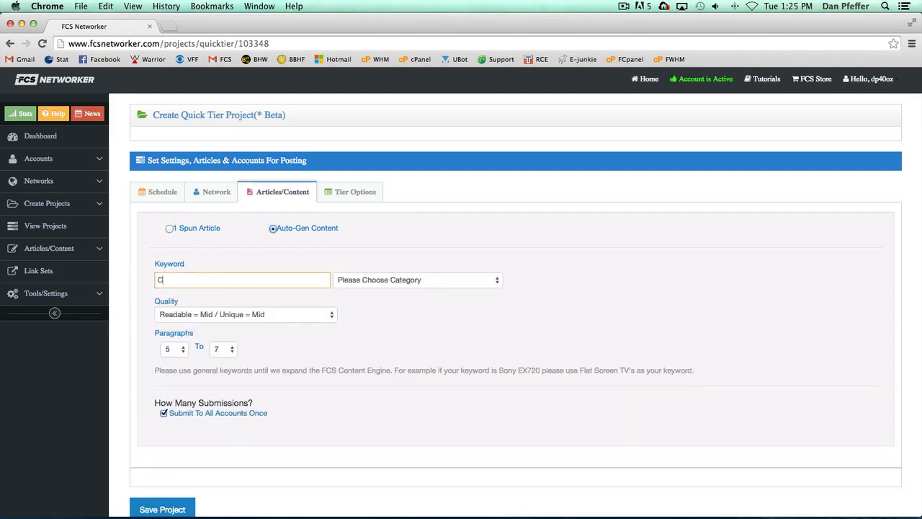
type("Car Insurance")
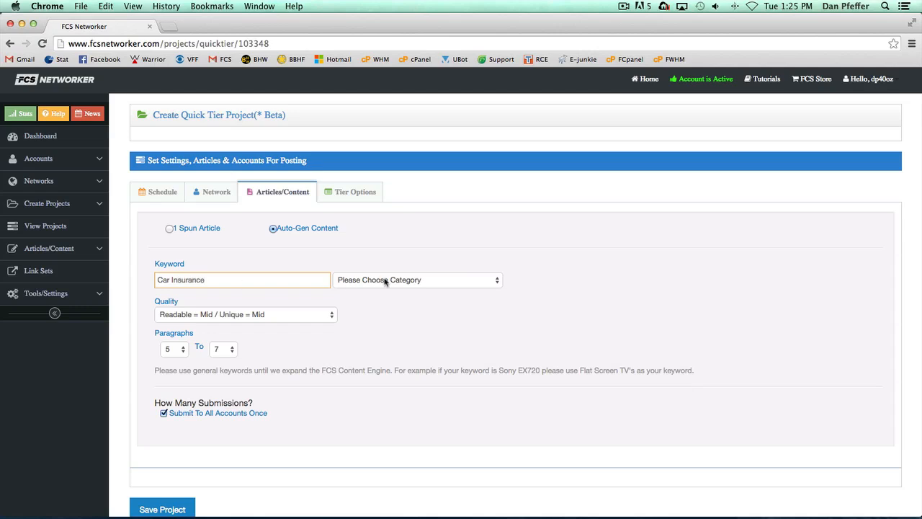
left_click(418, 279)
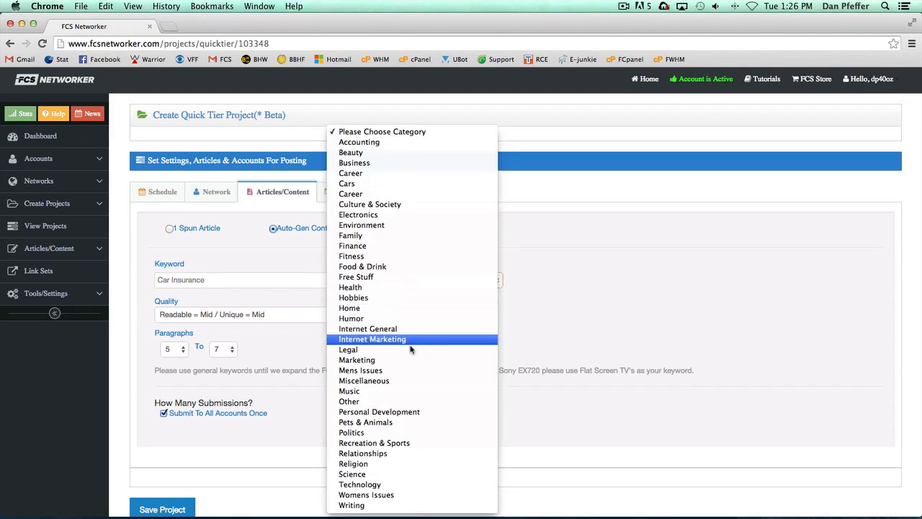
mouse_move(421, 308)
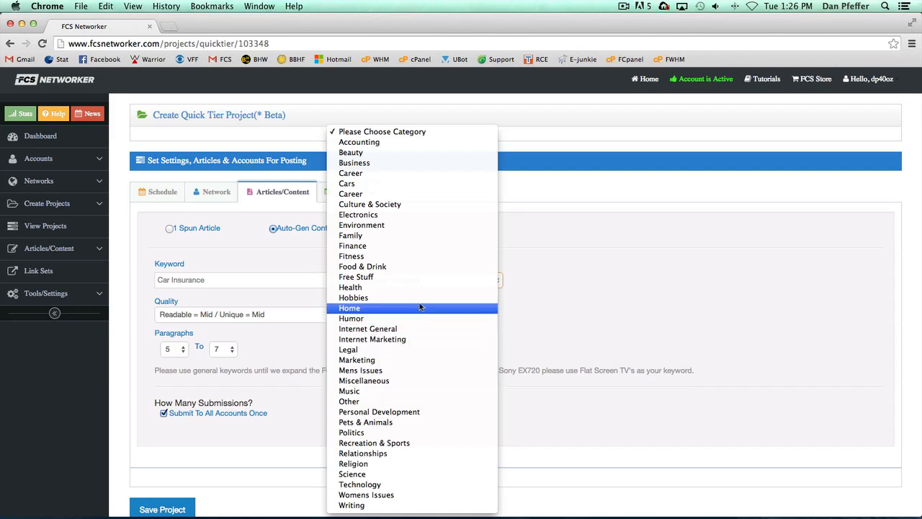
mouse_move(356, 359)
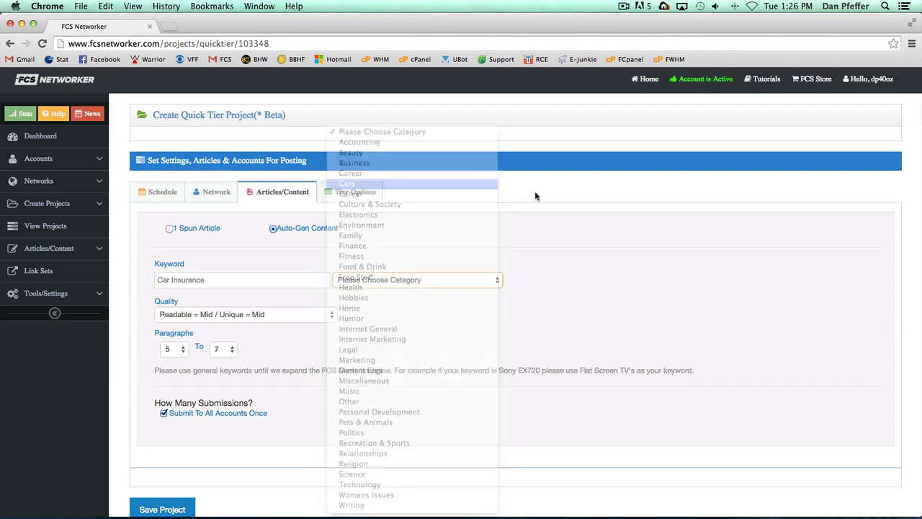
left_click(347, 184)
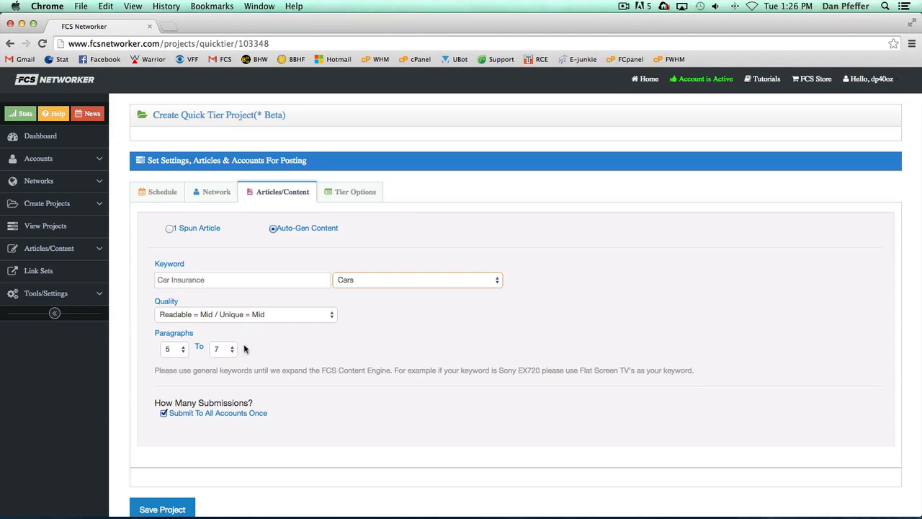
left_click(354, 191)
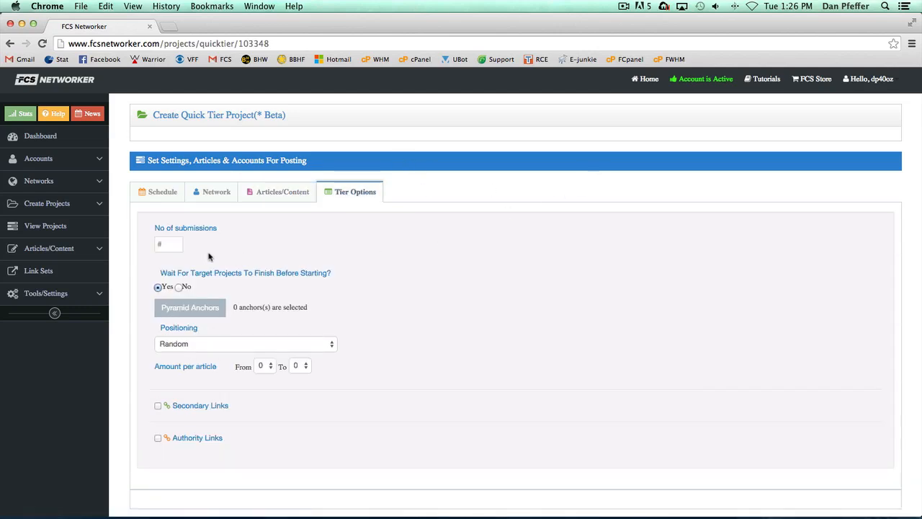
Set 200 submissions and choose No for waiting on target projects.
left_click(168, 244)
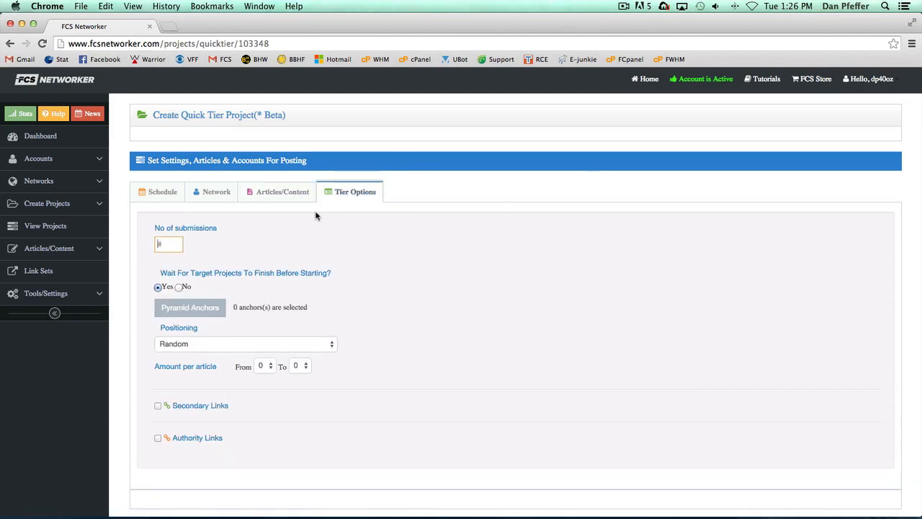
type("200")
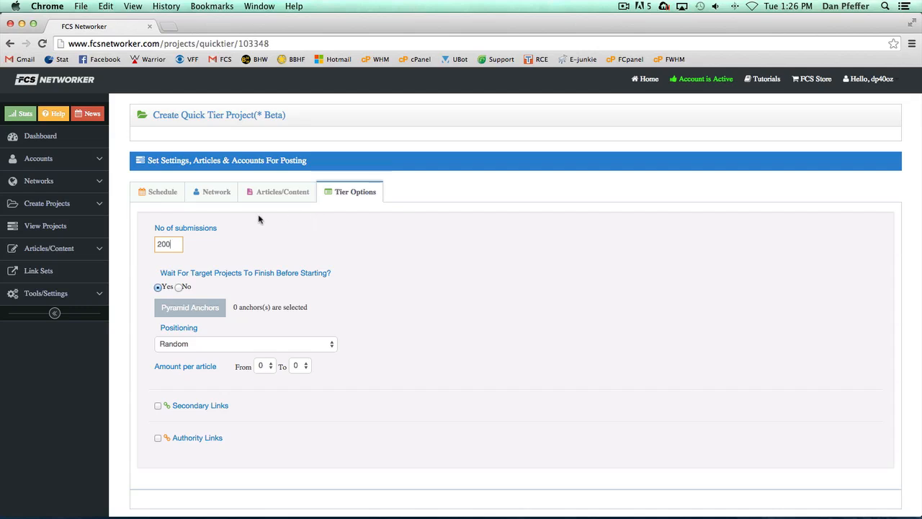
mouse_move(186, 281)
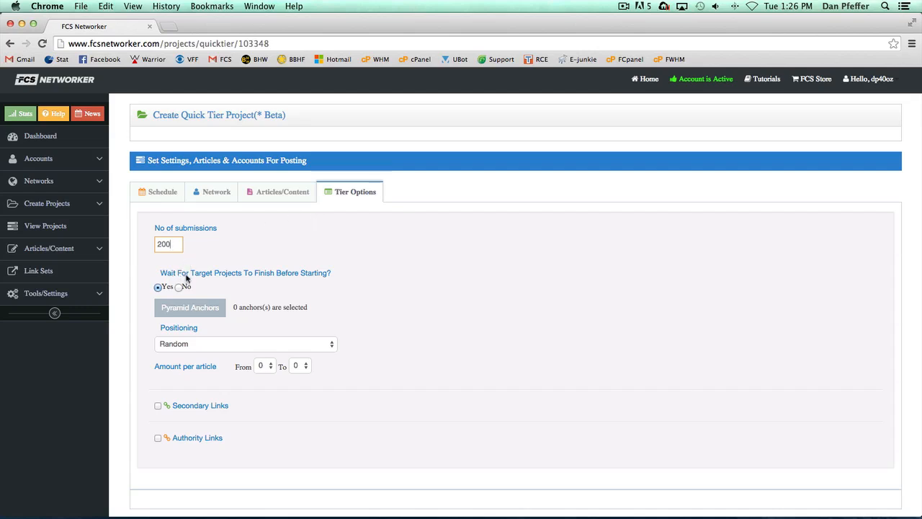
mouse_move(311, 275)
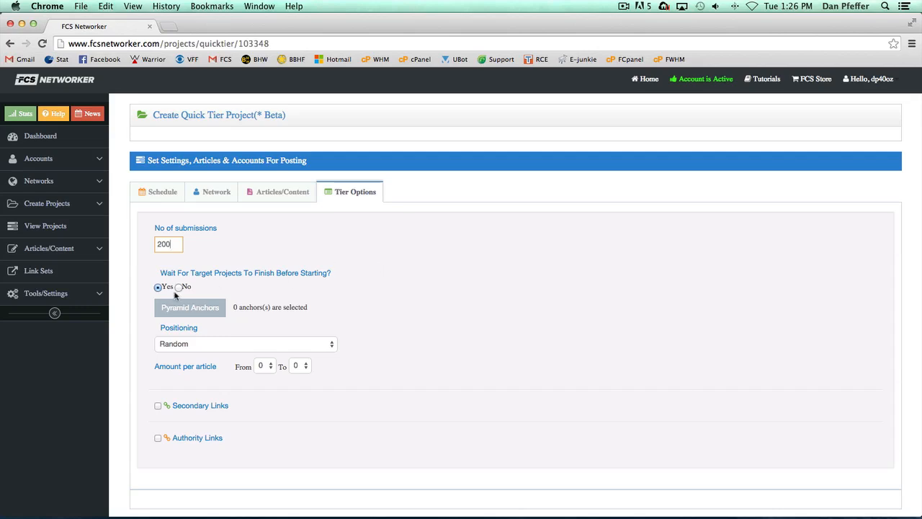
left_click(179, 287)
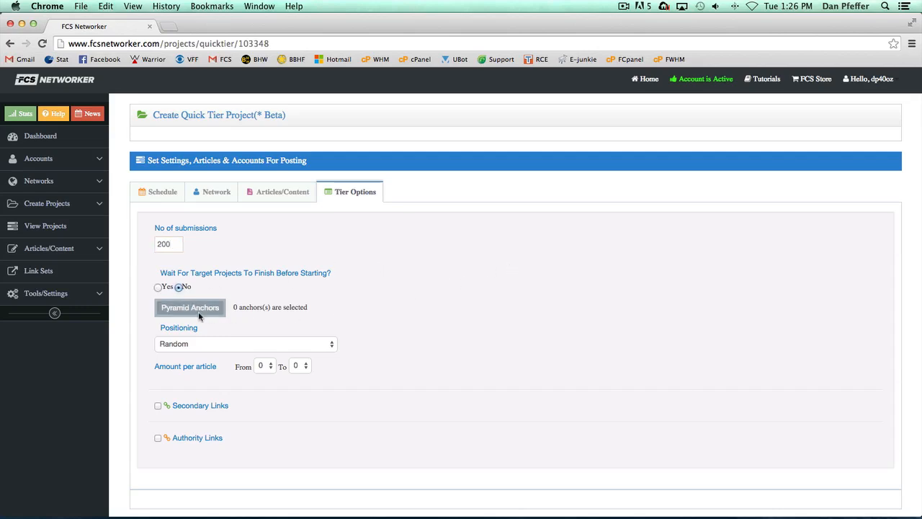
left_click(190, 308)
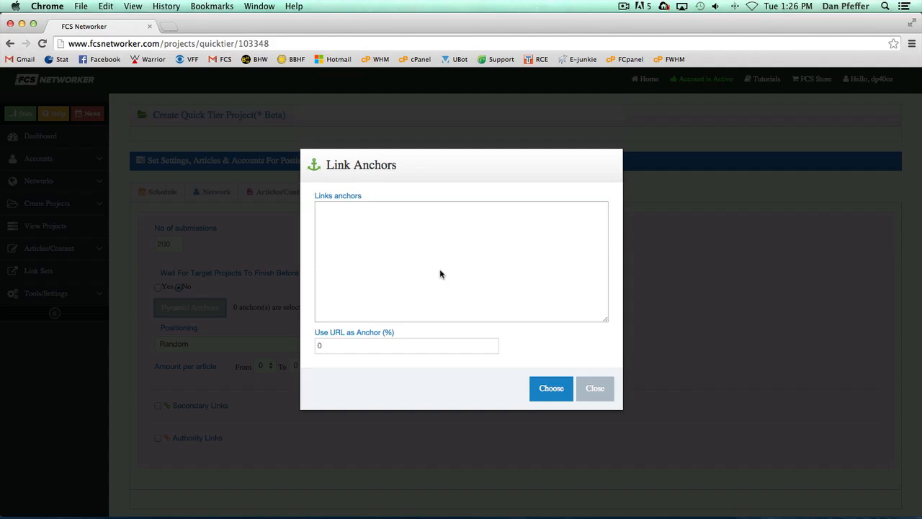
mouse_move(423, 259)
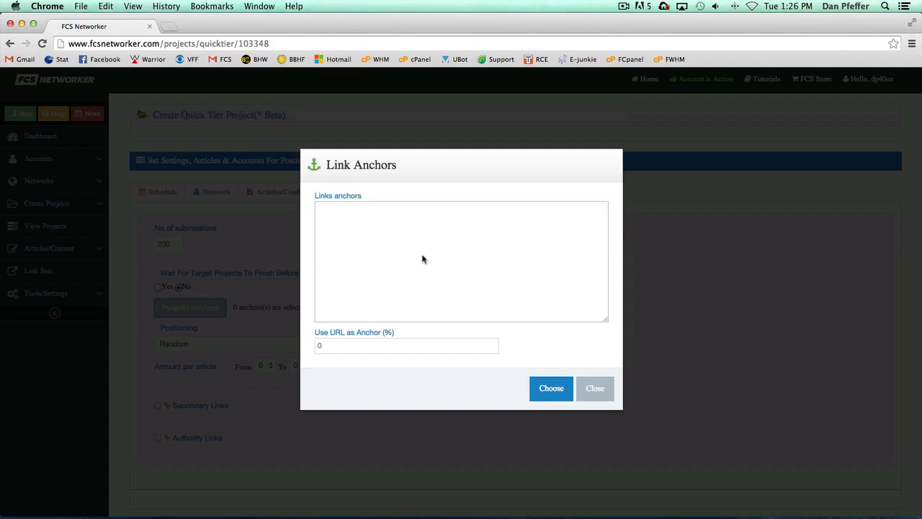
Add anchors 'Car insurance' and 'the best car insurance' with 59% URL anchors.
type("Car insurance")
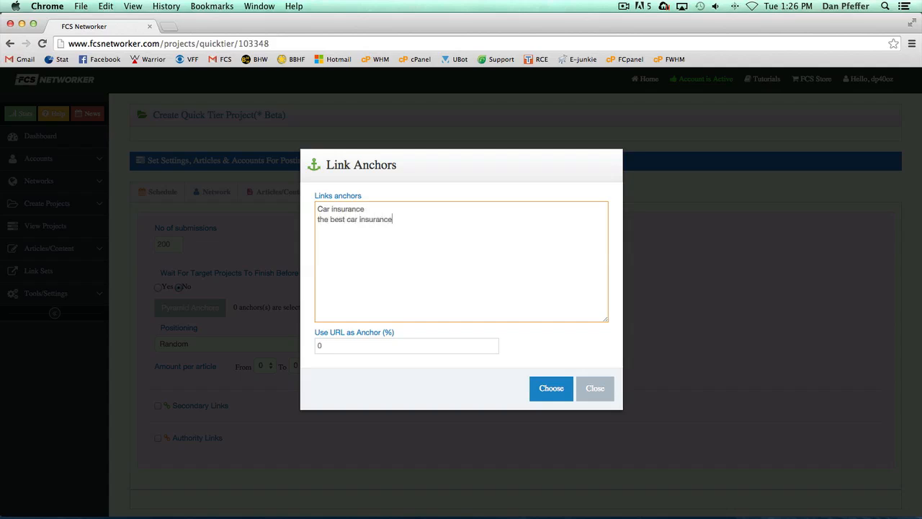
left_click(407, 345)
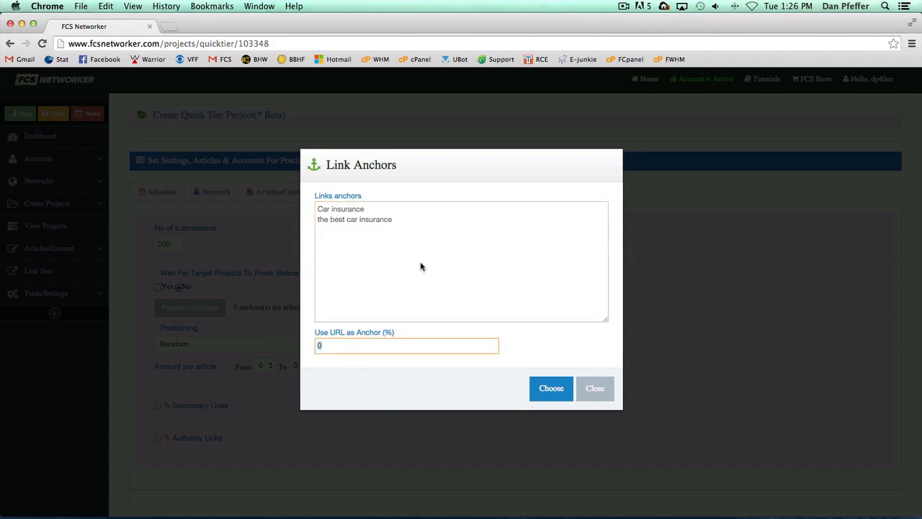
type("59")
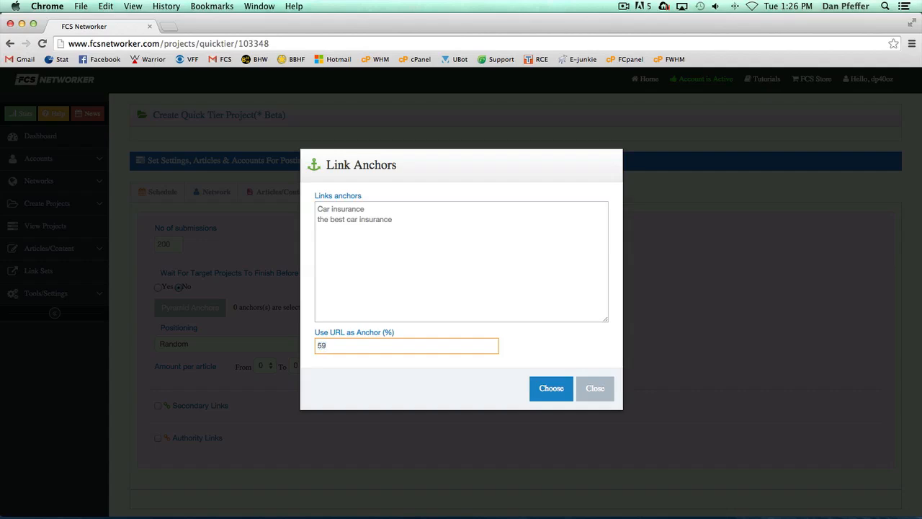
left_click(551, 388)
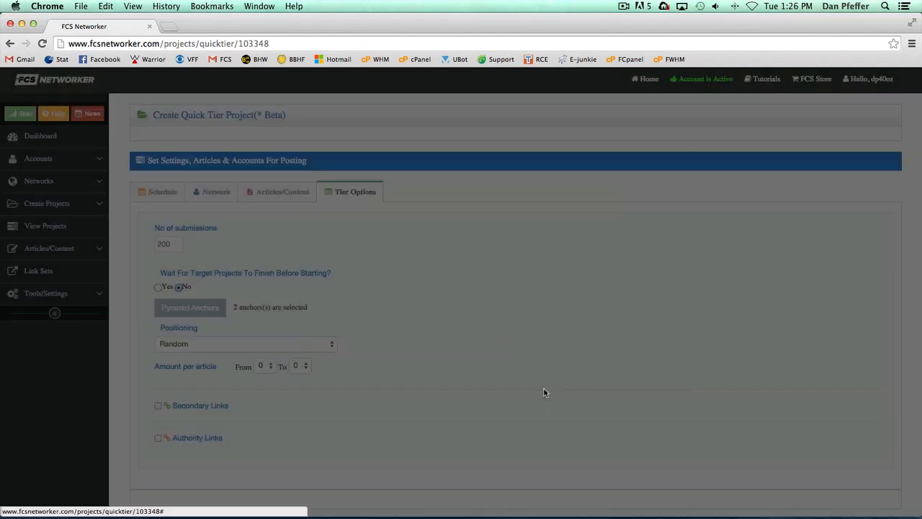
Save TestTier2, which appears in Projects Statistics as Creating Project.
scroll("down", 3)
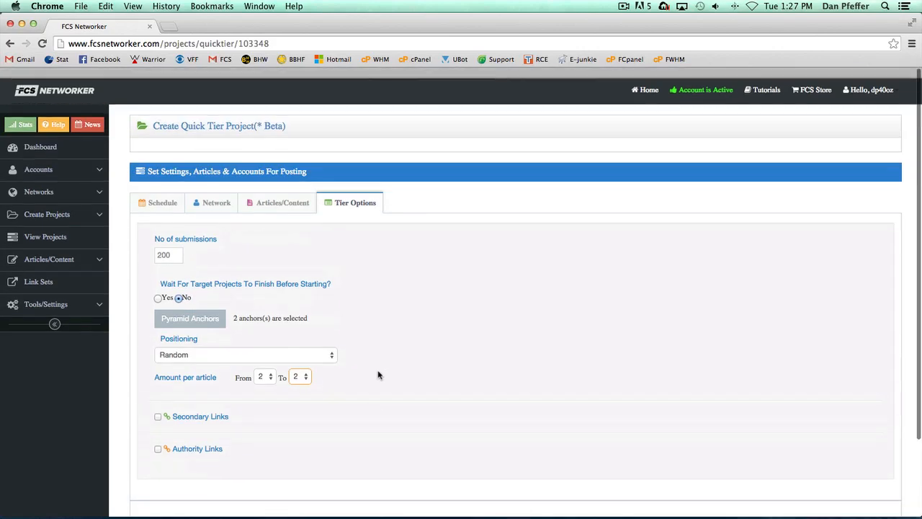
scroll("down", 3)
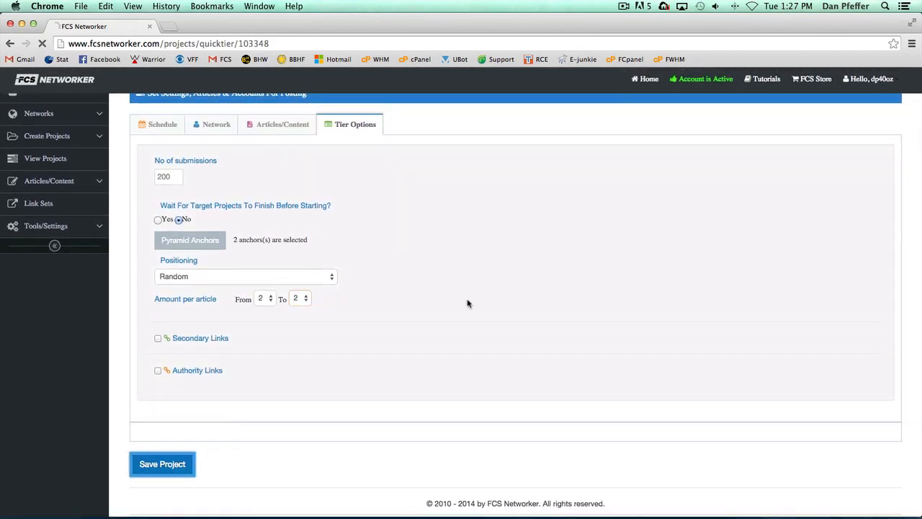
left_click(162, 464)
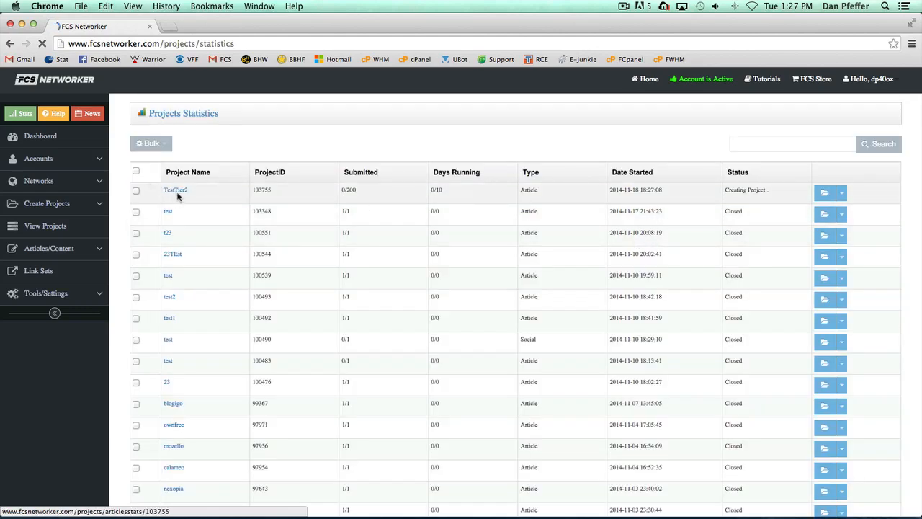
Request a Social Project quick tier for TestTier2 (103755).
left_click(841, 192)
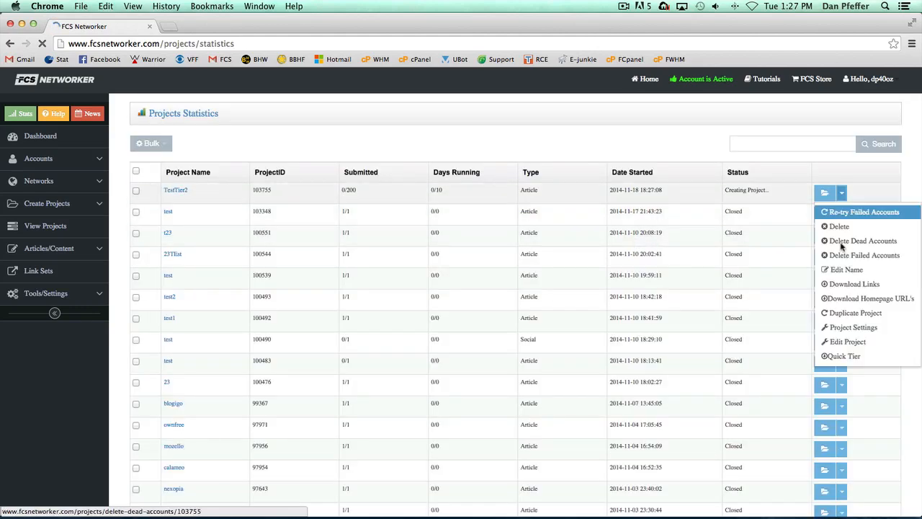
left_click(844, 356)
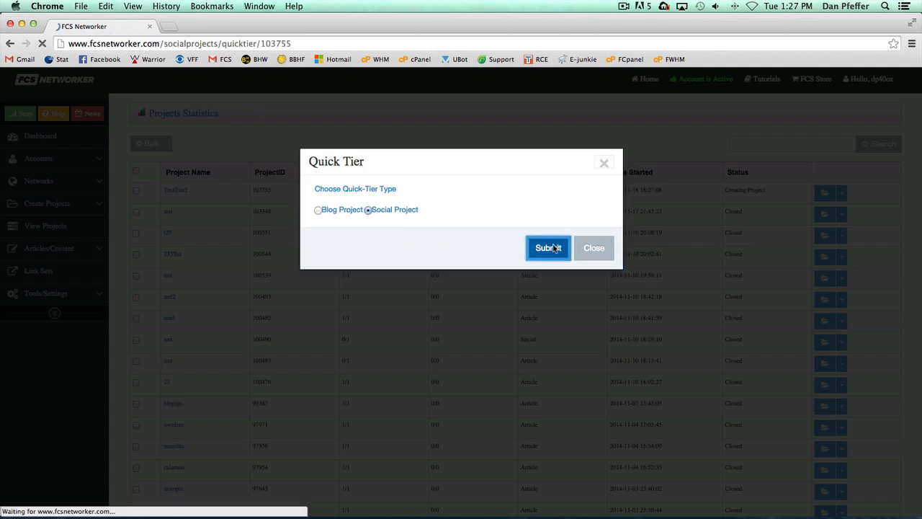
left_click(548, 247)
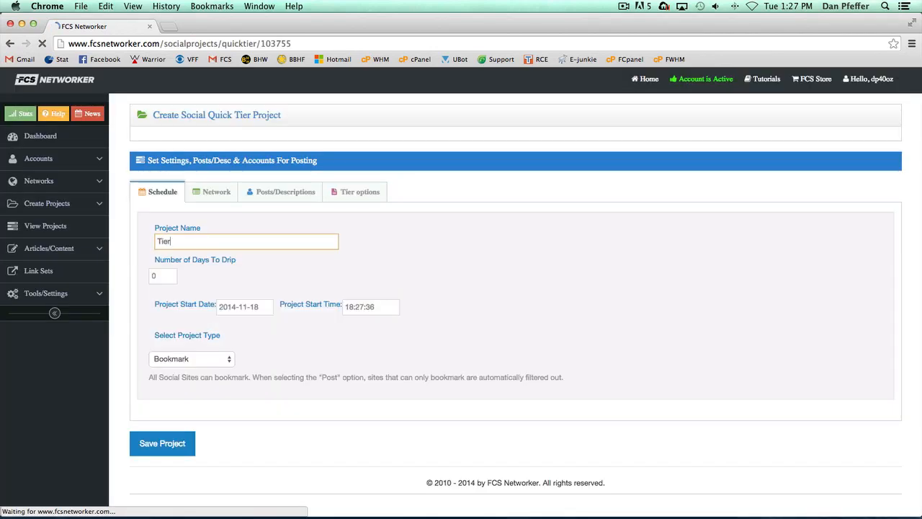
Name the social tier TestTier2Social and post it to the MultiTest1 network.
key("Backspace")
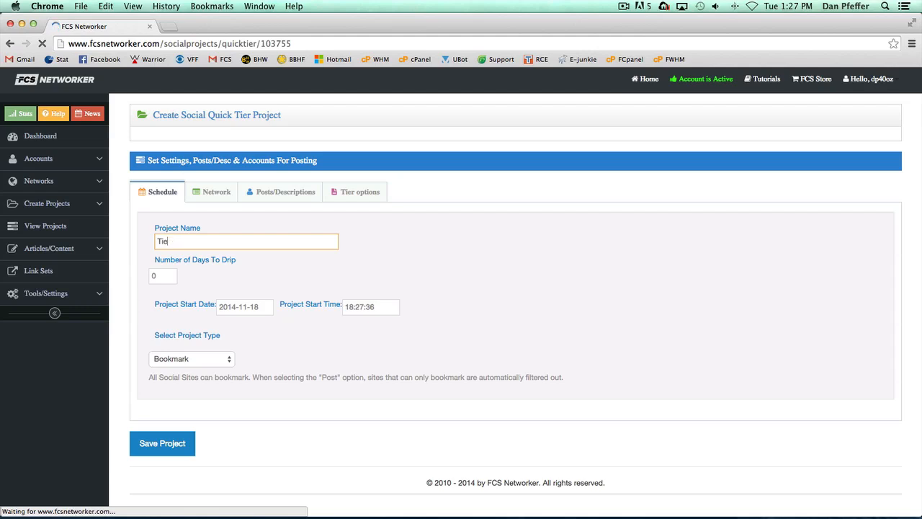
type("TestTier2")
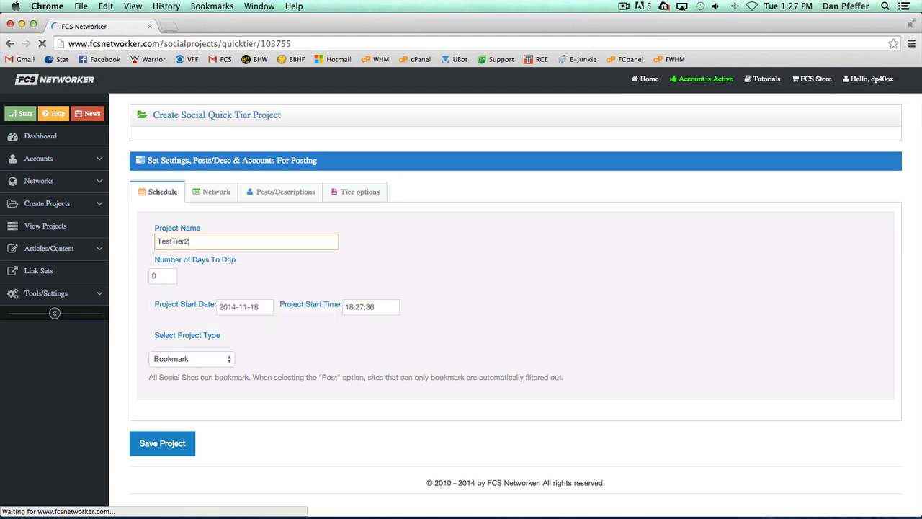
type("Social")
left_click(163, 276)
type("10")
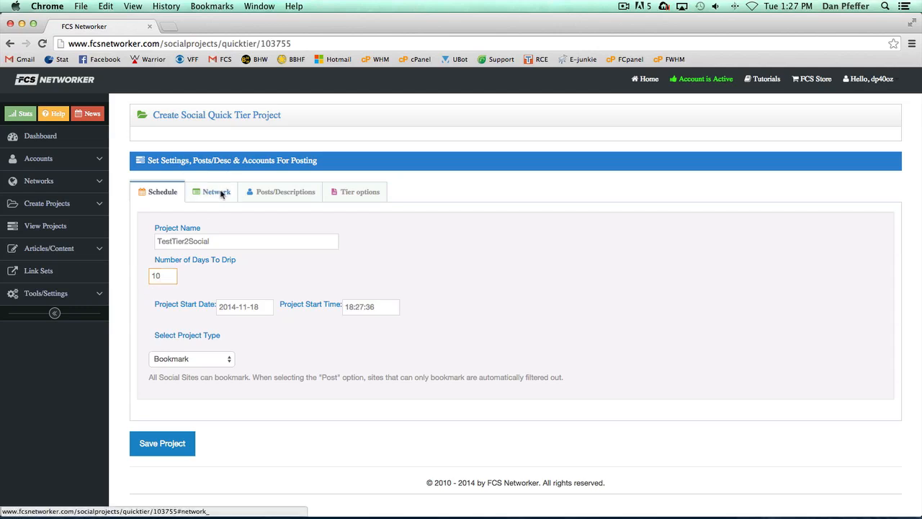
left_click(215, 191)
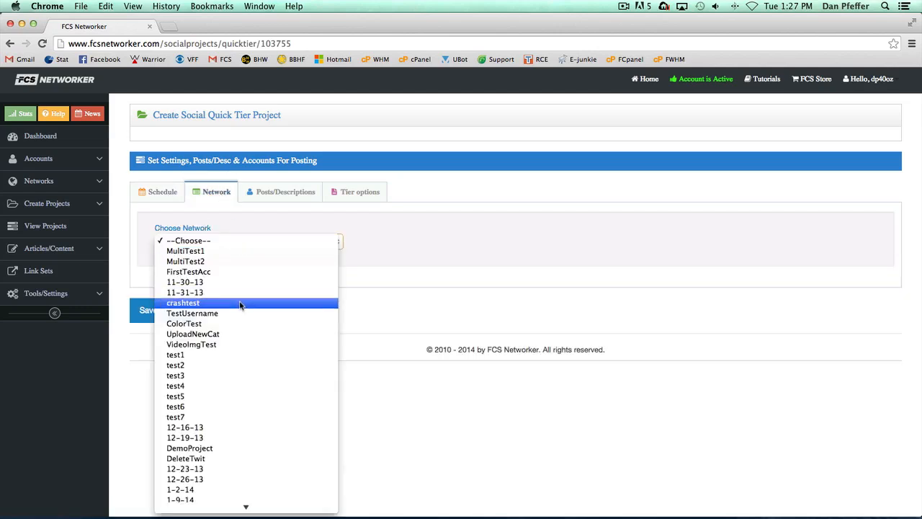
left_click(185, 251)
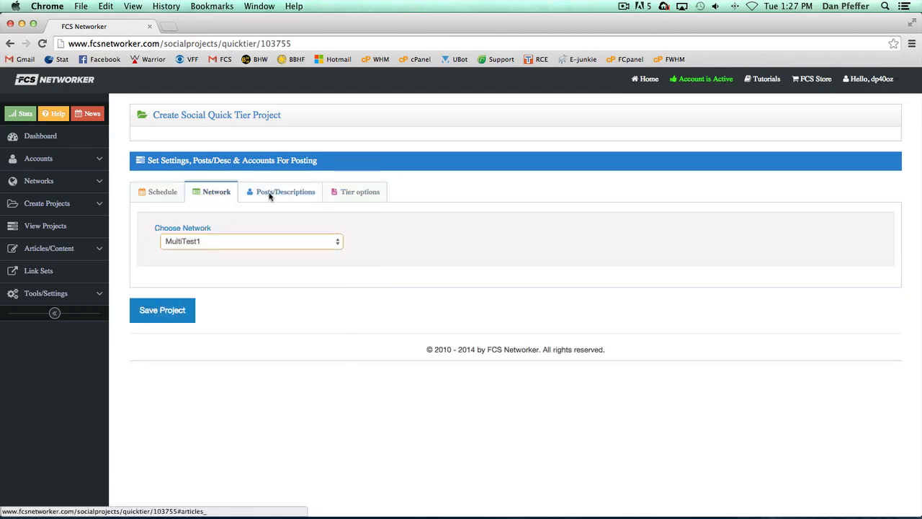
left_click(285, 192)
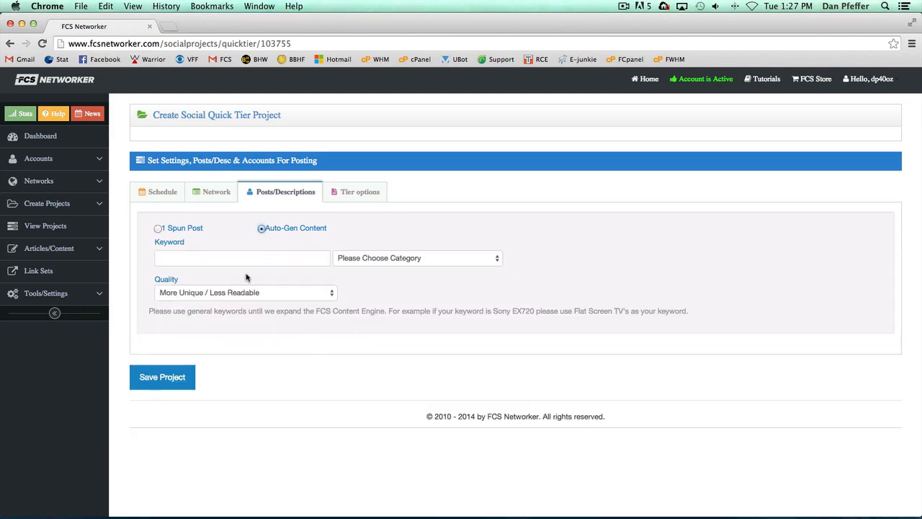
Give the auto-generated posts keyword 'Car insurance' and category Cars.
type("Car")
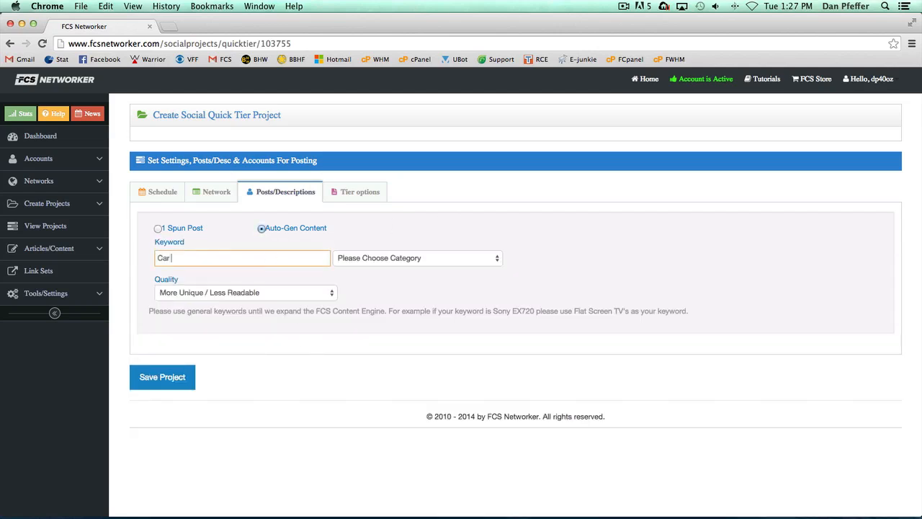
left_click(418, 257)
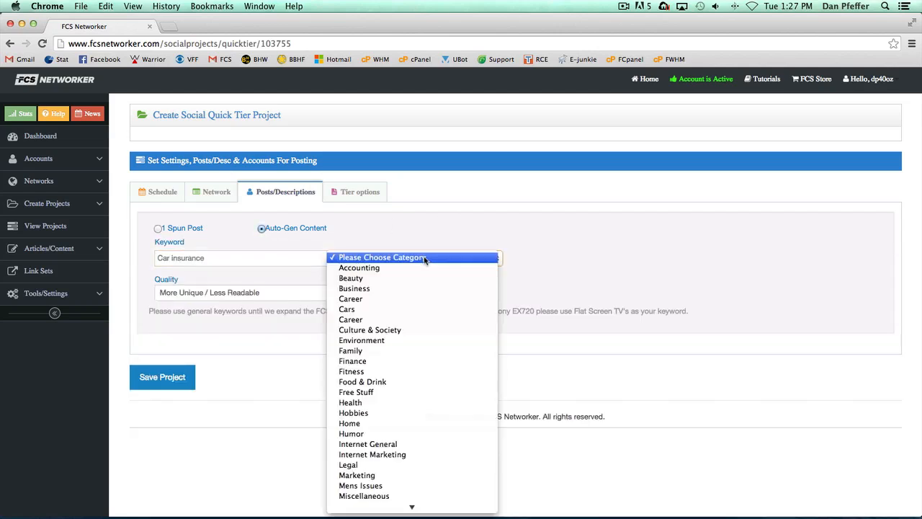
left_click(347, 308)
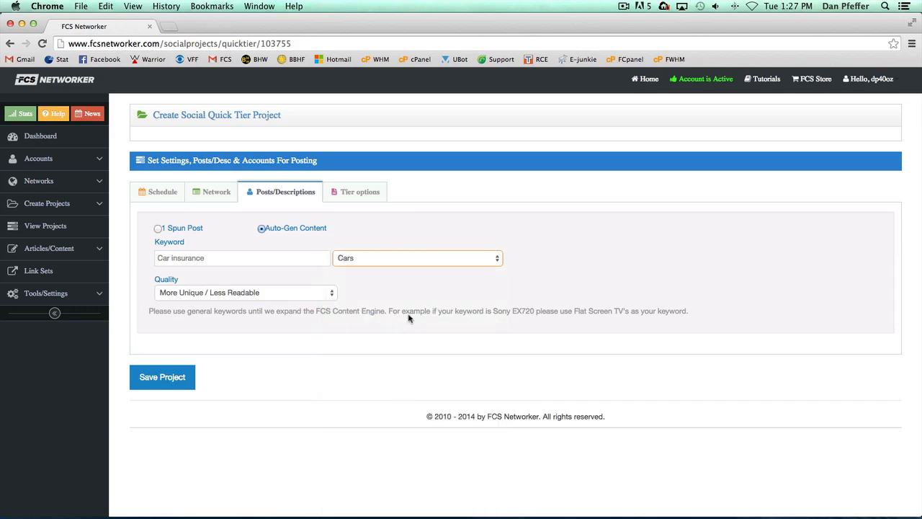
left_click(360, 191)
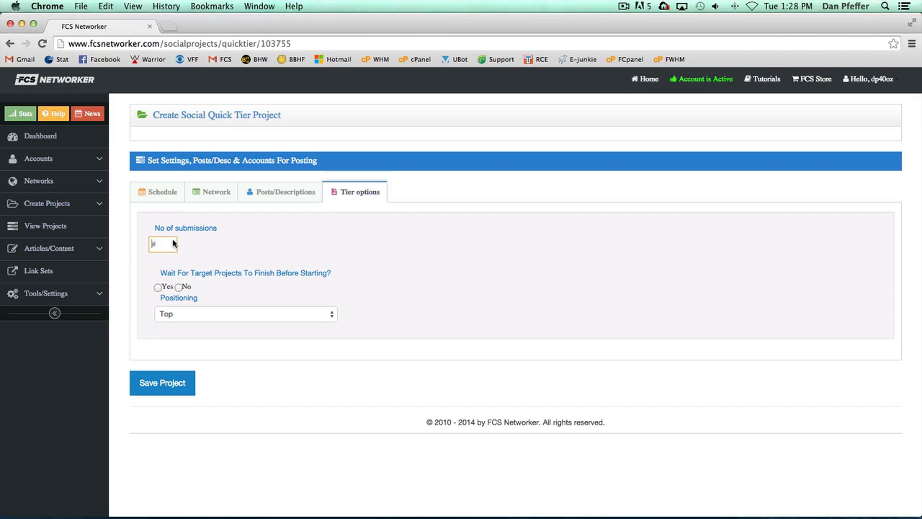
Save tier TestTier2Social with 200 submissions, waiting for target projects, positioned at Top.
type("2")
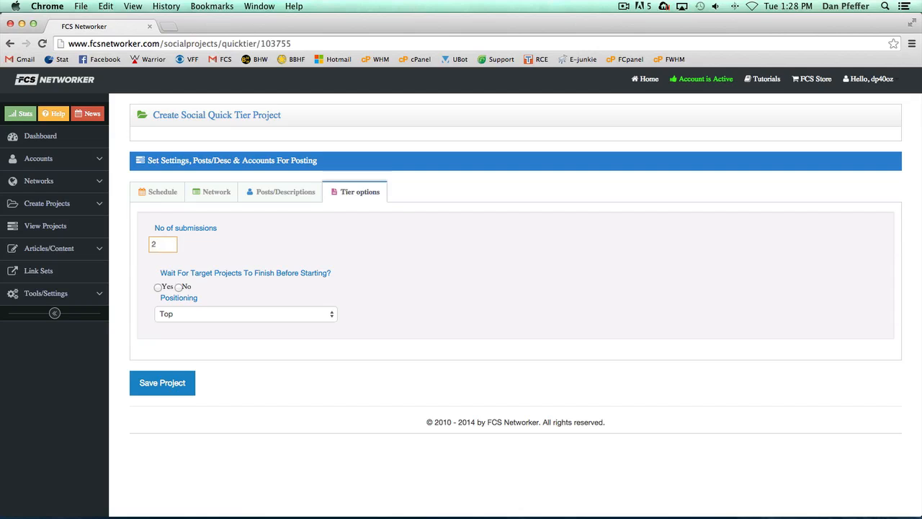
type("200")
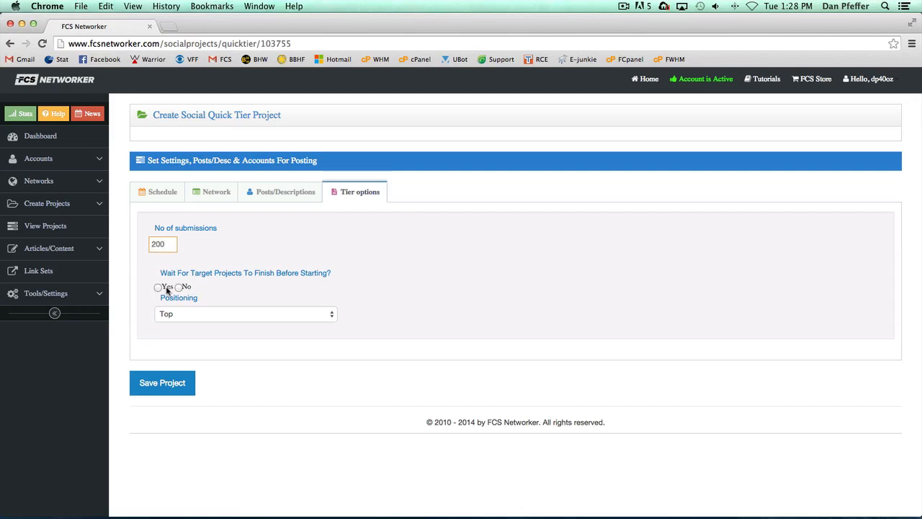
left_click(157, 287)
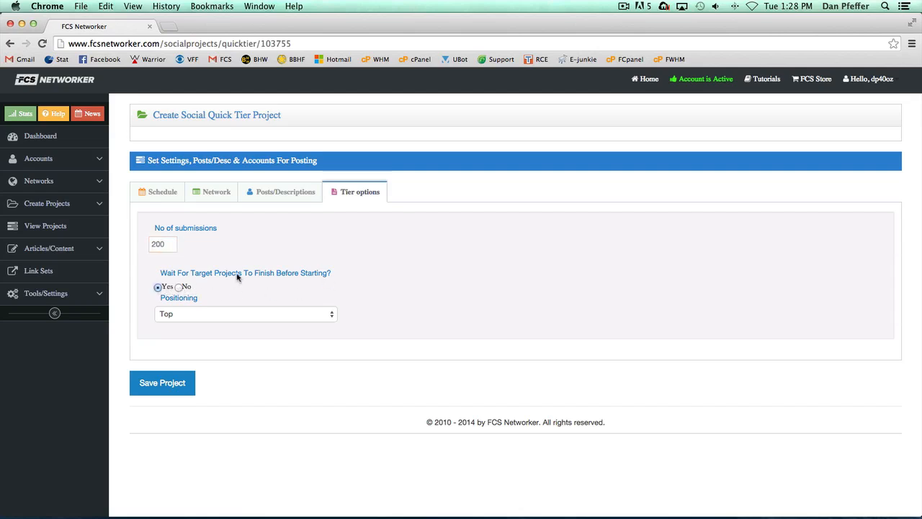
mouse_move(358, 246)
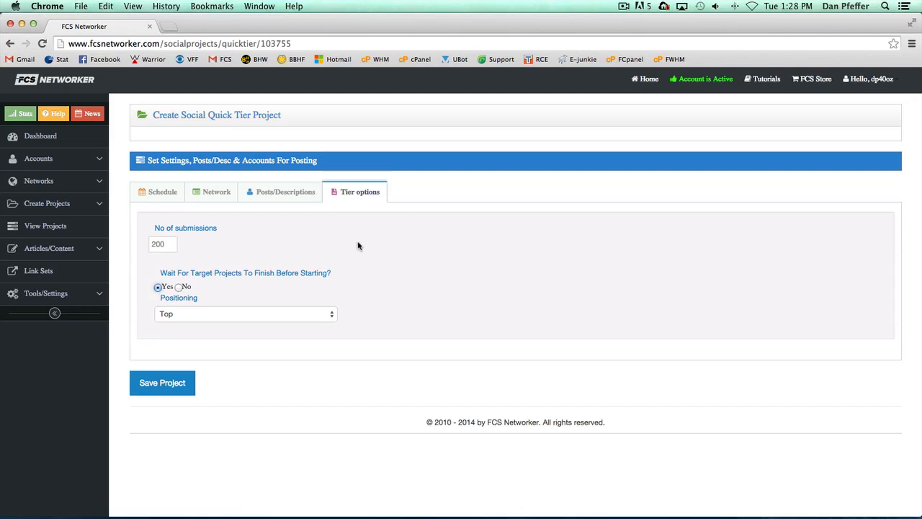
left_click(245, 313)
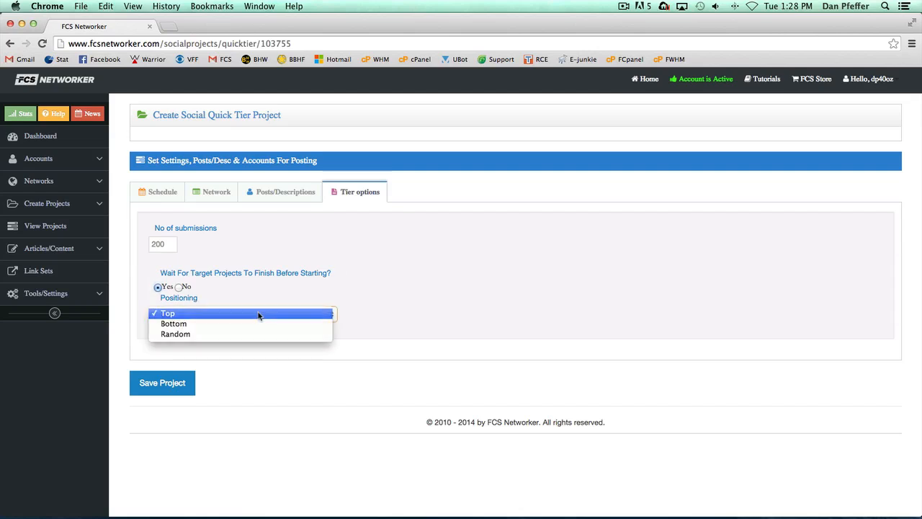
left_click(167, 313)
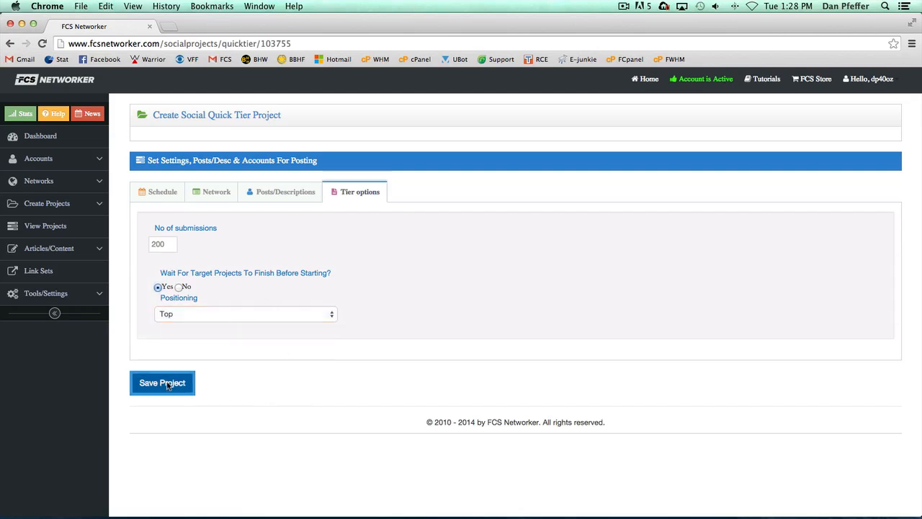
left_click(162, 383)
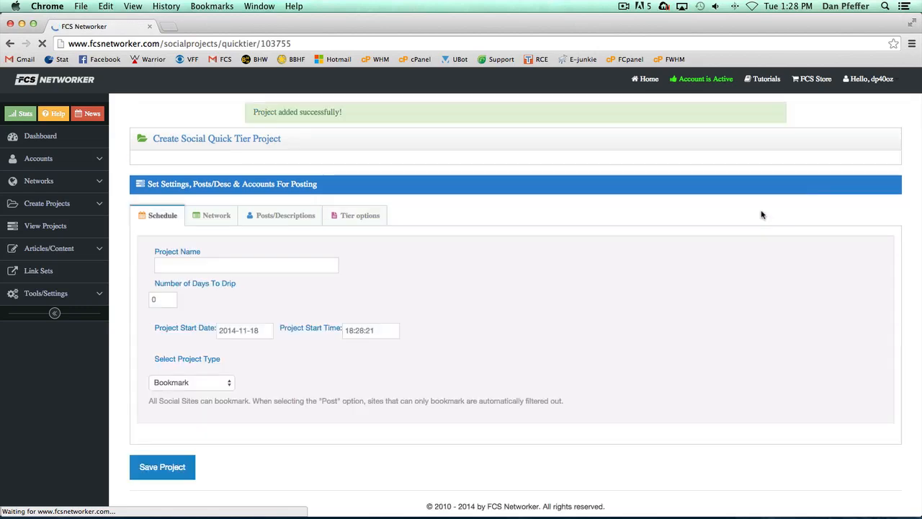